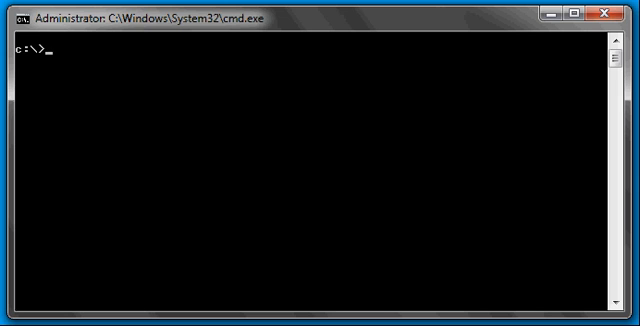
Set ORACLE_SID=finance and connect with sqlplus / as sysdba.
{"action": "type", "text": "P"}
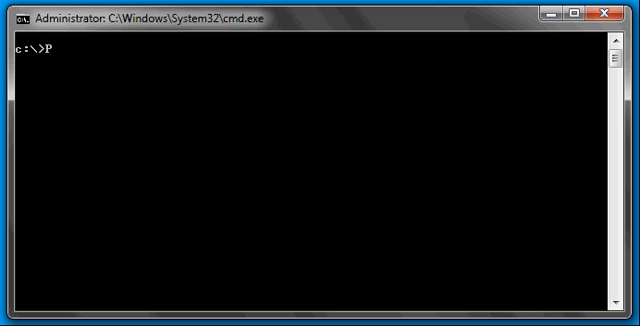
{"action": "type", "text": "L/SQL"}
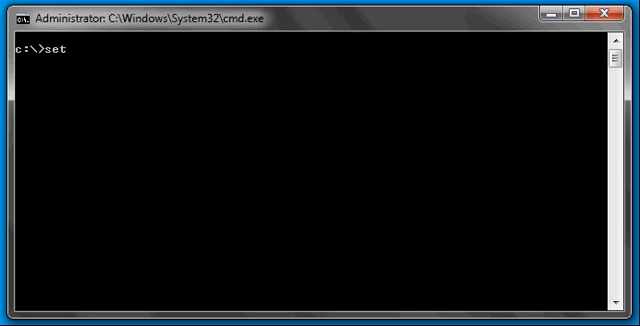
{"action": "type", "text": "ORACLE_SID=finance"}
{"action": "type", "text": "echo %ORACLE"}
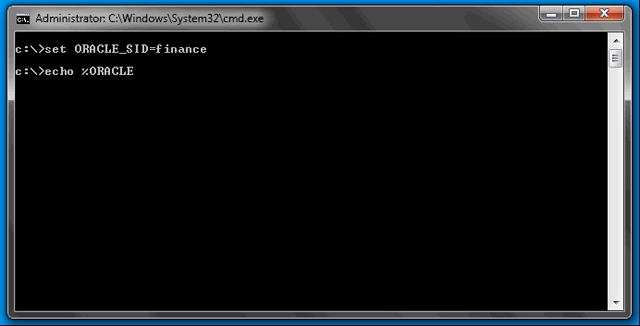
{"action": "type", "text": "sqlplus"}
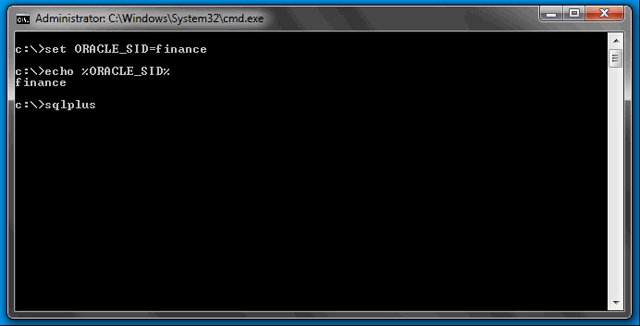
{"action": "type", "text": "/ a s"}
{"action": "type", "text": "show user;"}
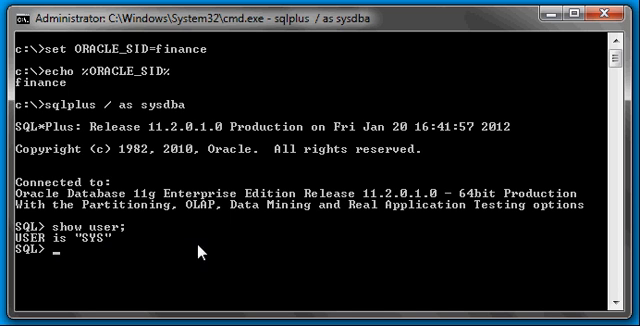
Query select name from v$database to confirm the database is FINANCE.
{"action": "type", "text": "select name from v$database;"}
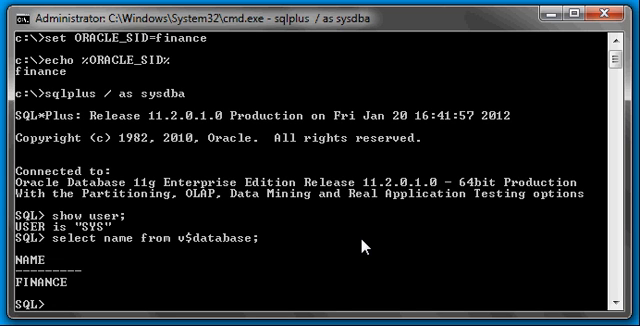
Enable set serveroutput on; so PL/SQL output is displayed.
{"action": "type", "text": "set s"}
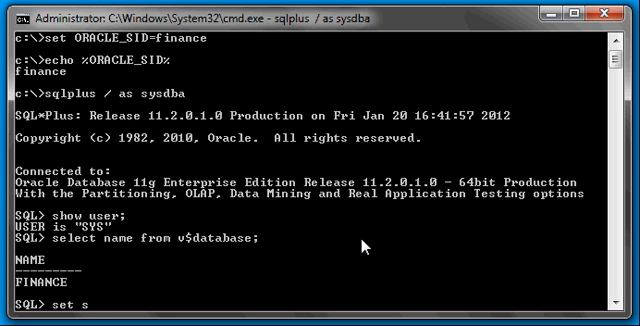
{"action": "type", "text": "erveroutput"}
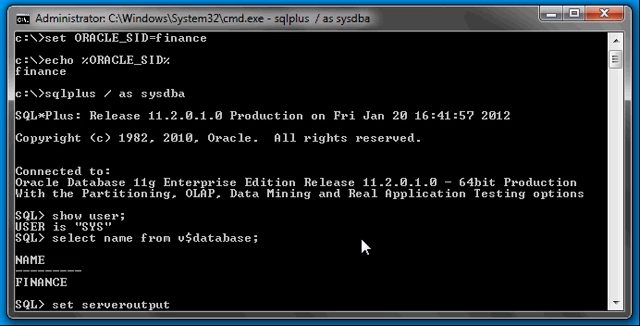
{"action": "type", "text": "on;"}
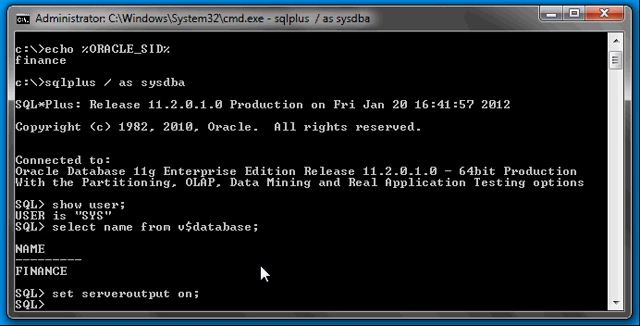
Begin the block and write dbms_output.put_line('Hello World!'); on line 2.
{"action": "type", "text": "begin"}
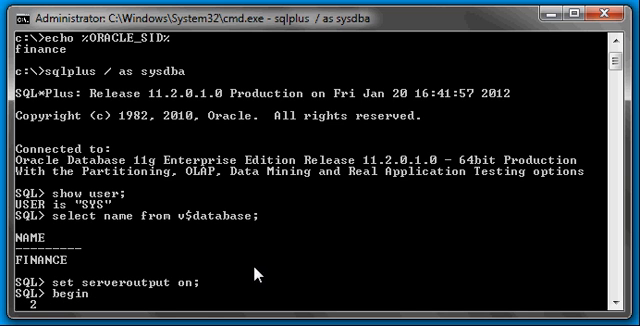
{"action": "mouse_move", "coordinate": [252, 296]}
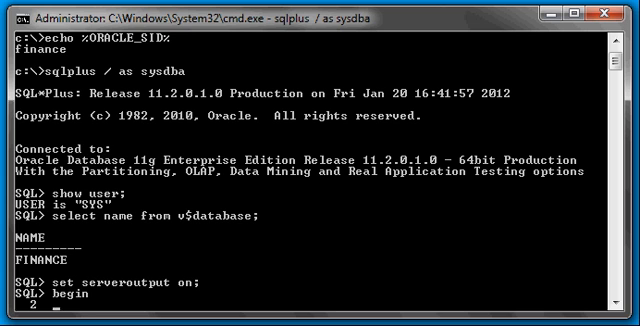
{"action": "type", "text": "db"}
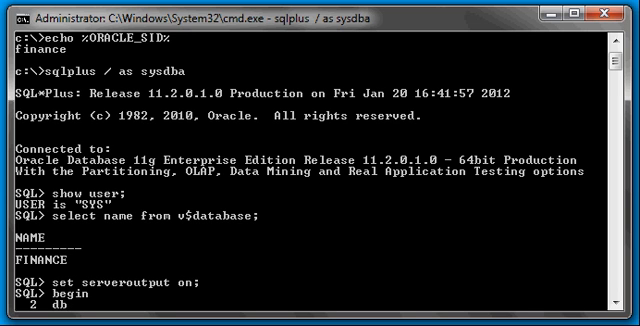
{"action": "type", "text": "dbms_output"}
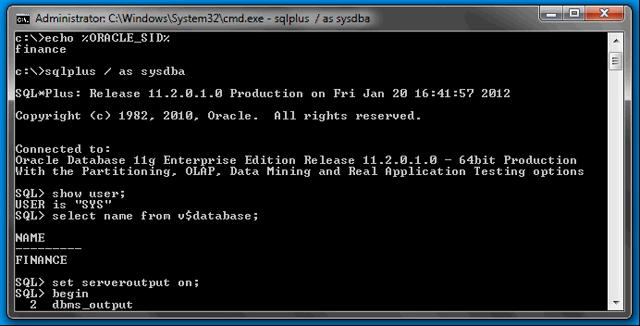
{"action": "type", "text": "put_l"}
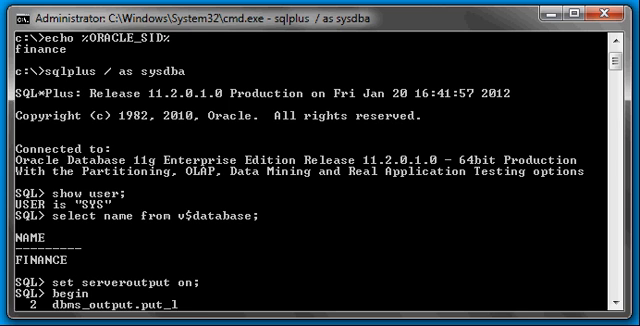
{"action": "type", "text": "ine('"}
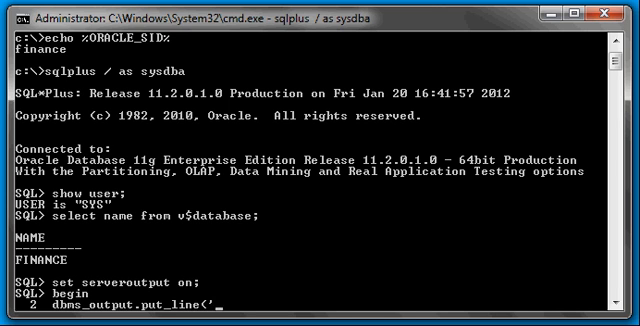
{"action": "type", "text": "Hello World"}
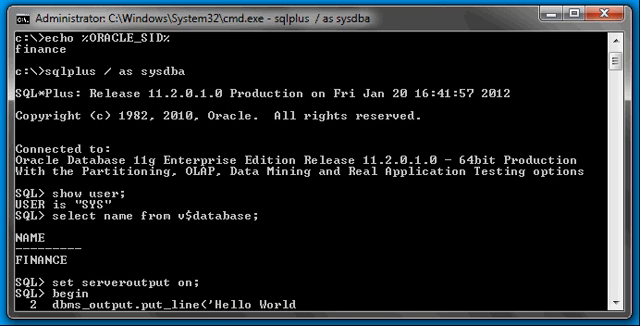
{"action": "type", "text": "!');"}
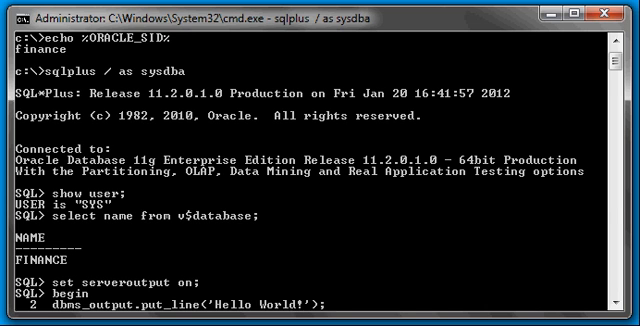
{"action": "mouse_move", "coordinate": [292, 308]}
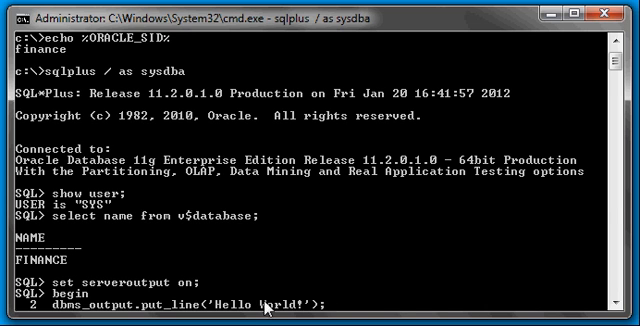
{"action": "mouse_move", "coordinate": [366, 298]}
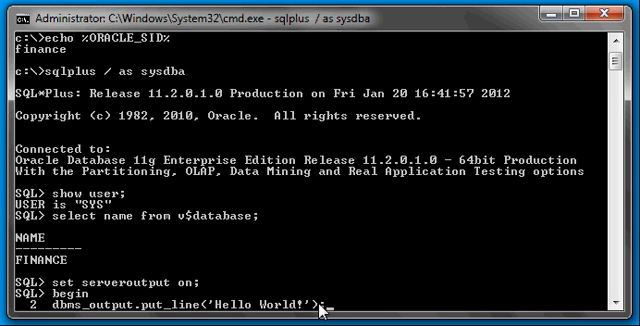
{"action": "mouse_move", "coordinate": [320, 312]}
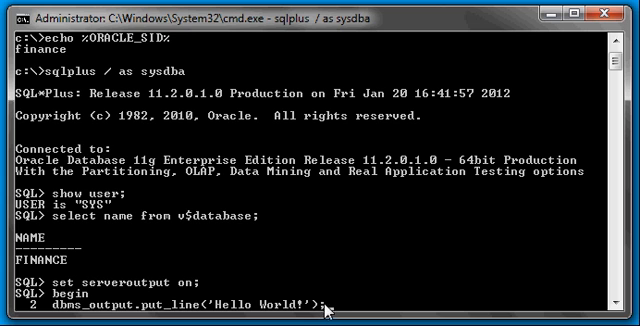
{"action": "mouse_move", "coordinate": [96, 320]}
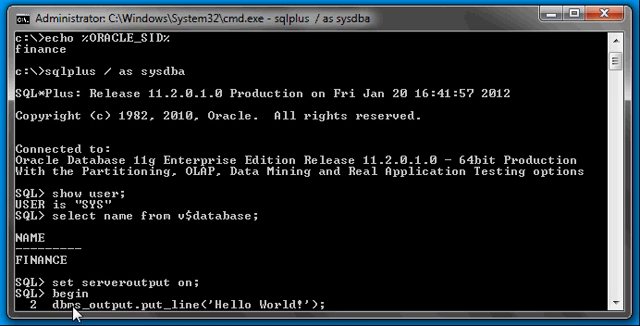
{"action": "mouse_move", "coordinate": [120, 308]}
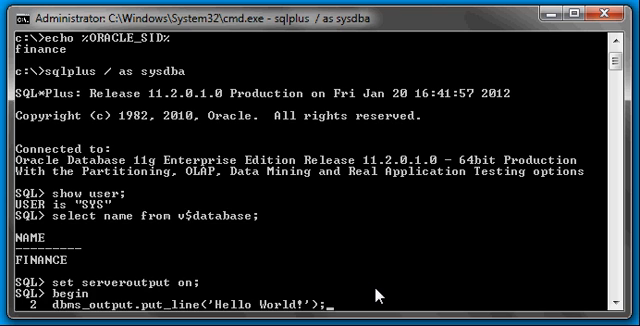
Close the block with end; and a terminating / line.
{"action": "key", "text": "enter"}
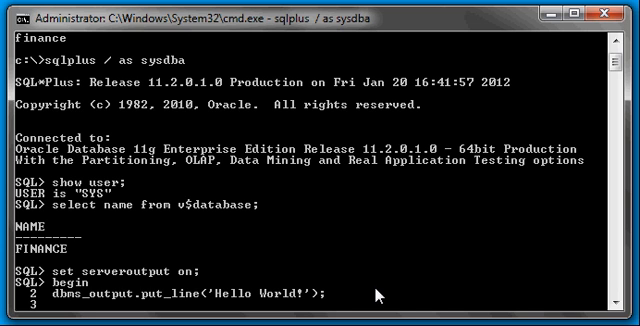
{"action": "type", "text": "end;"}
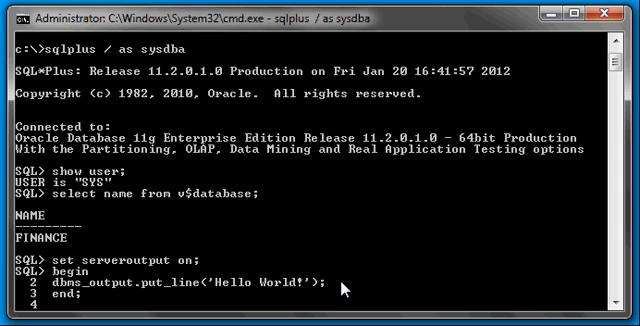
{"action": "mouse_move", "coordinate": [344, 284]}
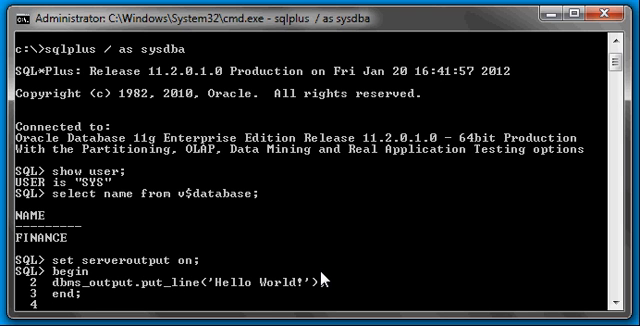
{"action": "type", "text": "/"}
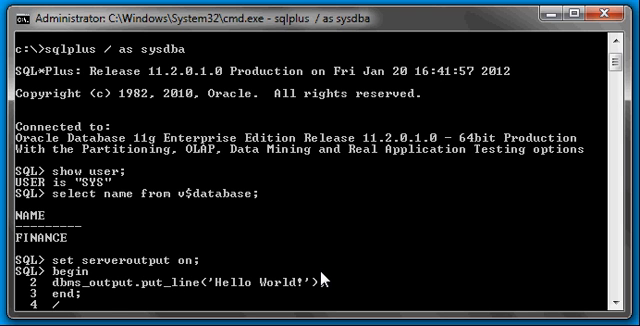
Execute the block so it prints Hello World! and completes successfully.
{"action": "key", "text": "Return"}
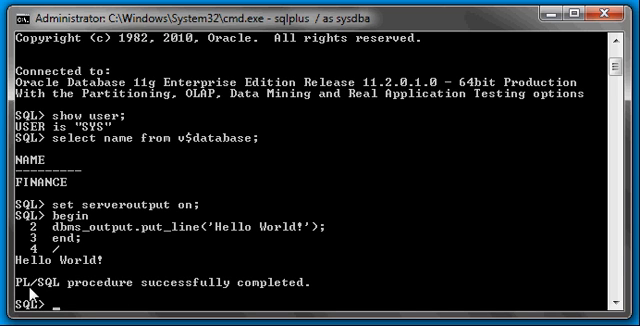
{"action": "mouse_move", "coordinate": [290, 280]}
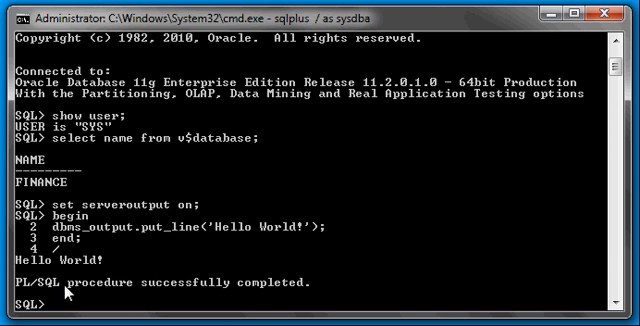
{"action": "mouse_move", "coordinate": [308, 280]}
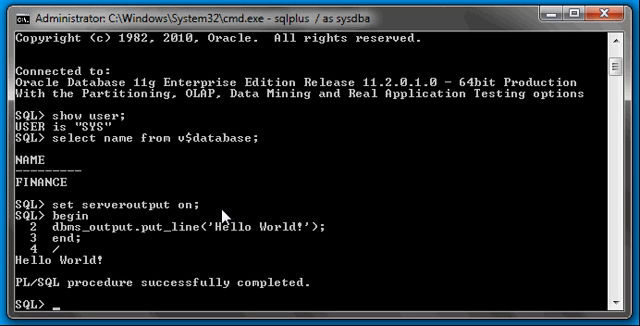
{"action": "mouse_move", "coordinate": [204, 204]}
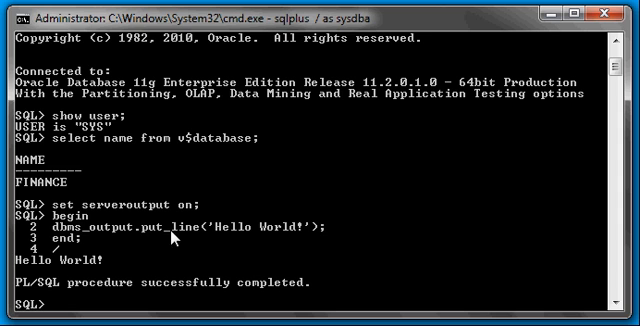
{"action": "mouse_move", "coordinate": [218, 238]}
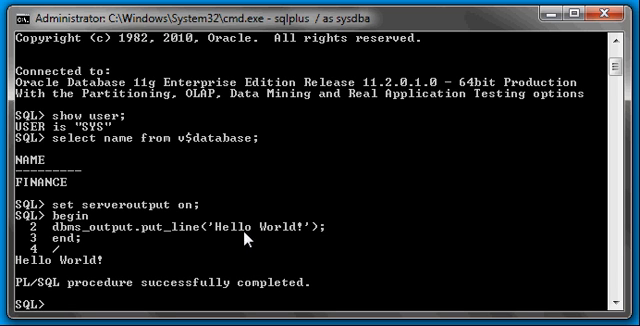
{"action": "mouse_move", "coordinate": [52, 252]}
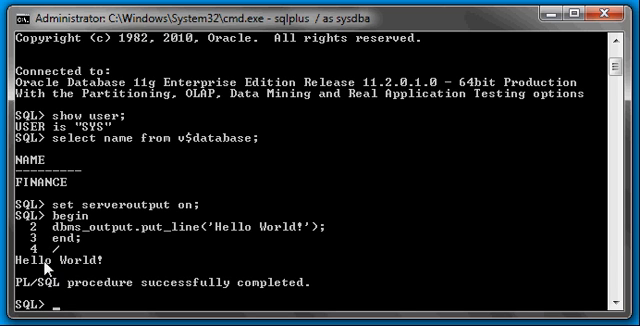
{"action": "mouse_move", "coordinate": [100, 270]}
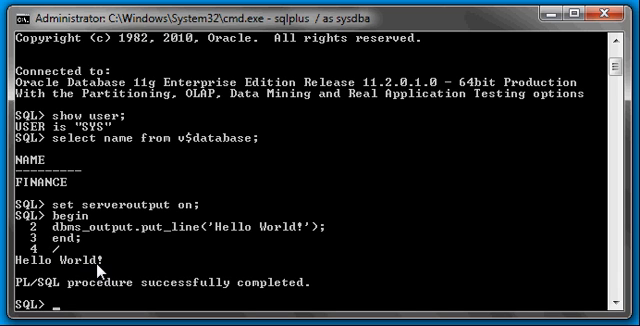